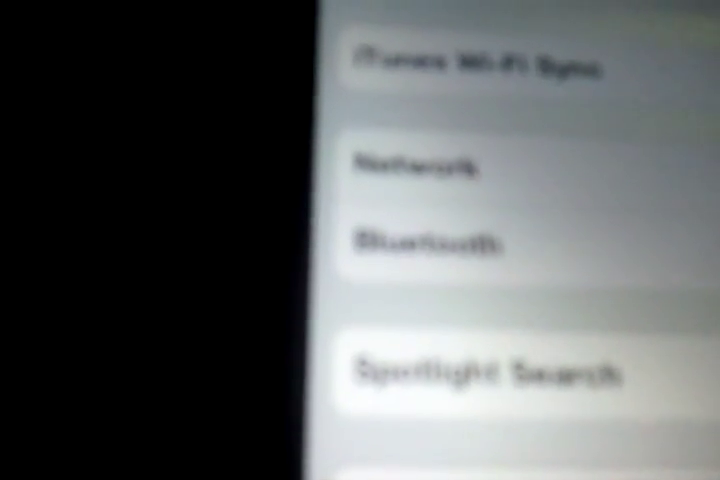
{"action": "scroll", "scroll_direction": "down", "scroll_amount": 3}
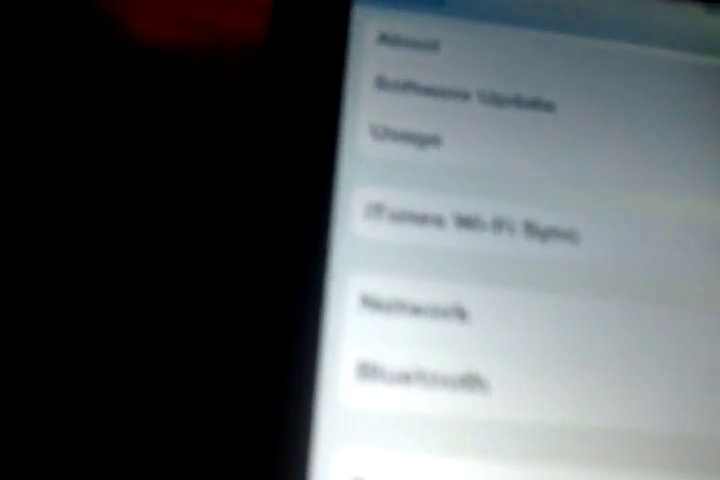
{"action": "scroll", "scroll_direction": "up", "scroll_amount": 3}
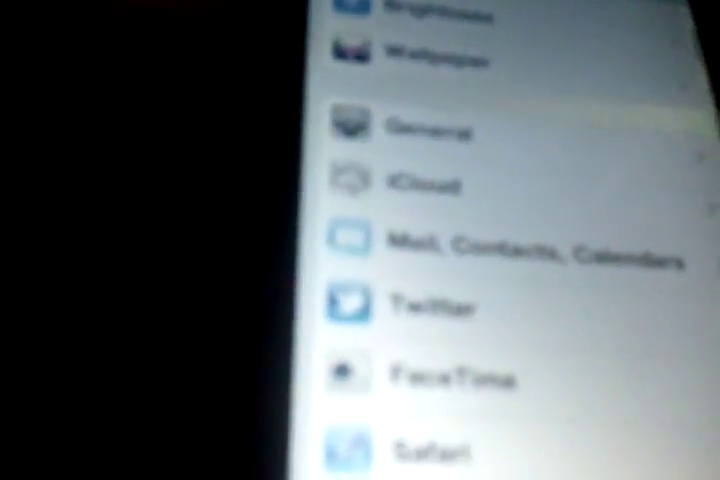